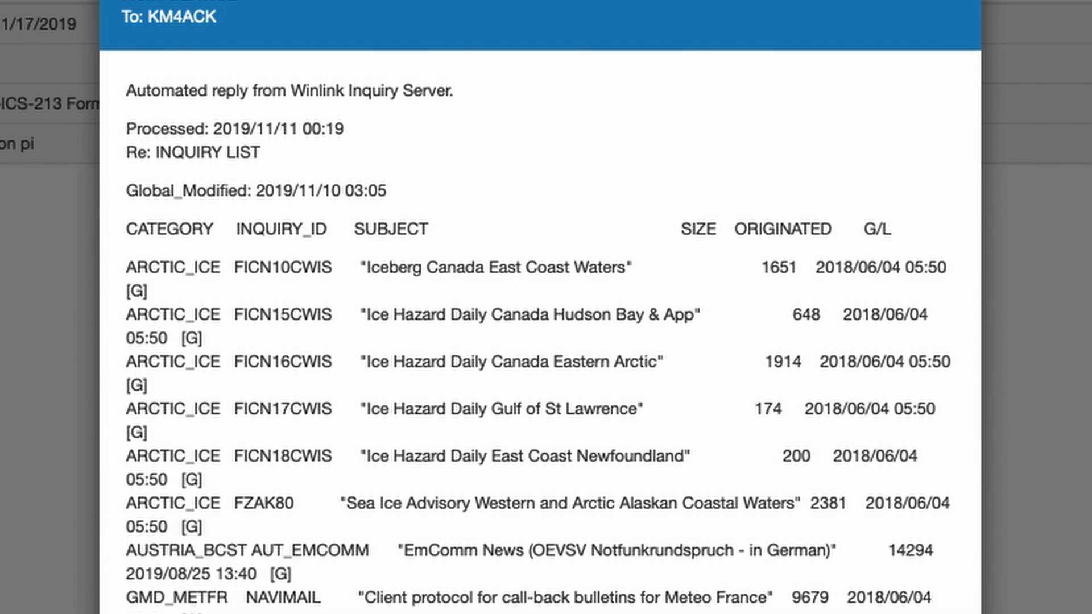
mouse_move(613, 461)
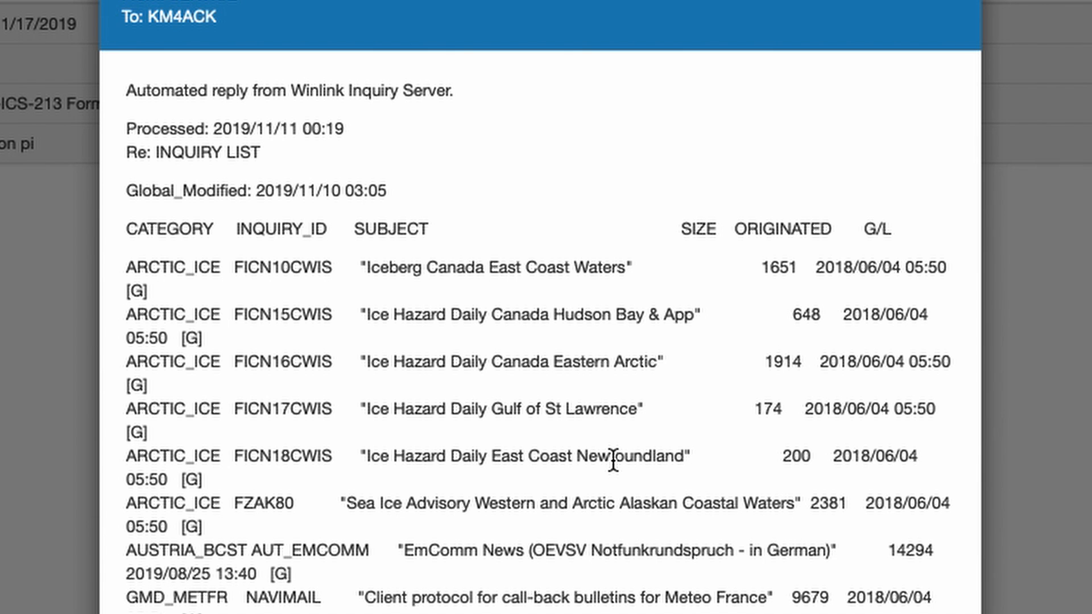
Step: Read through the INQUIRY: LIST bulletin catalog reply and close the message
scroll("down", 3)
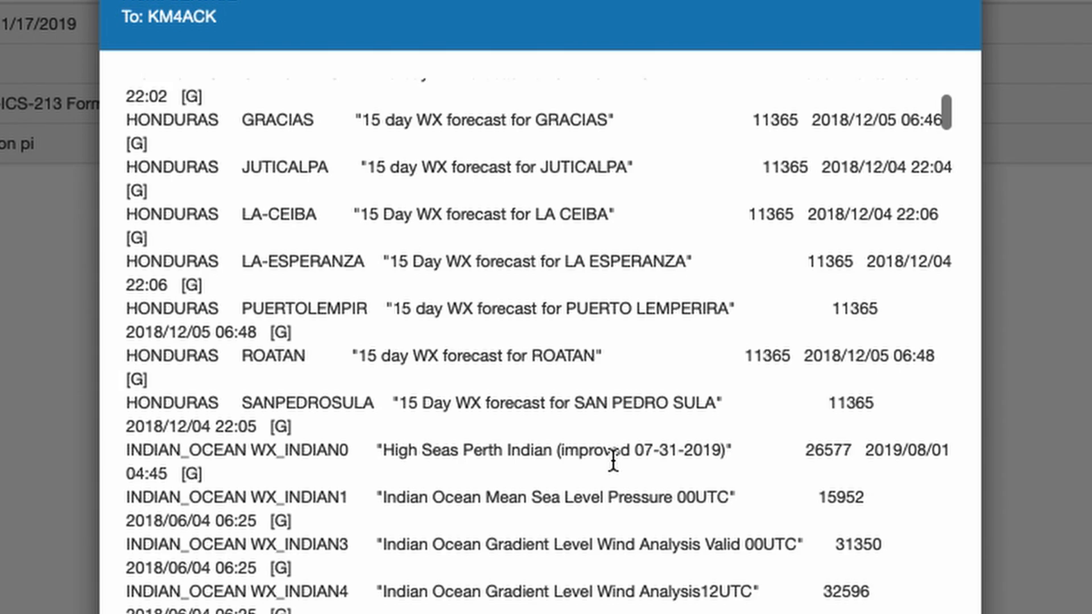
scroll("down", 3)
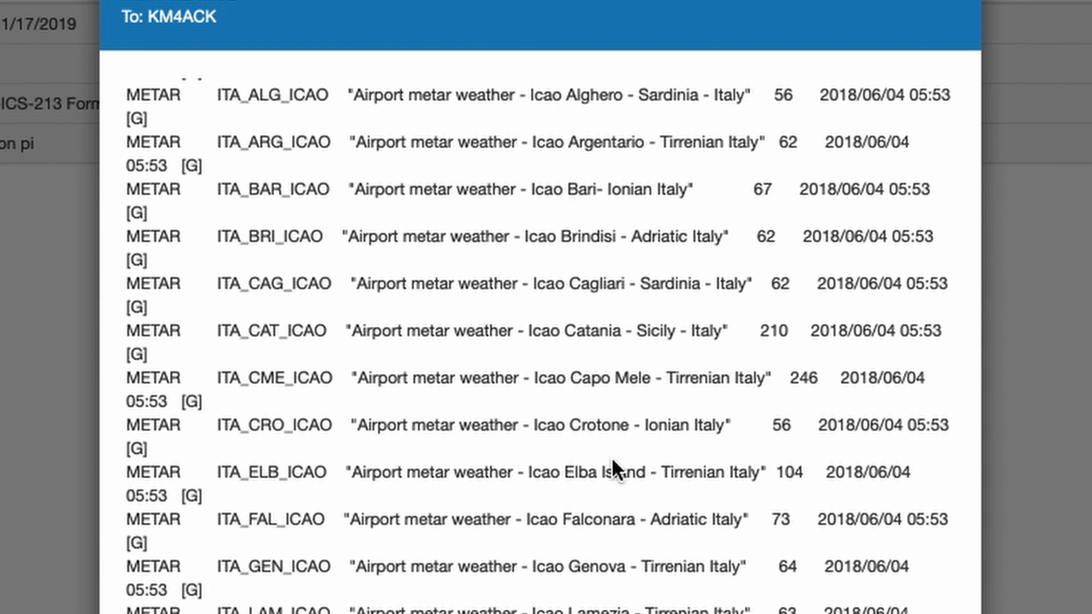
scroll("down", 3)
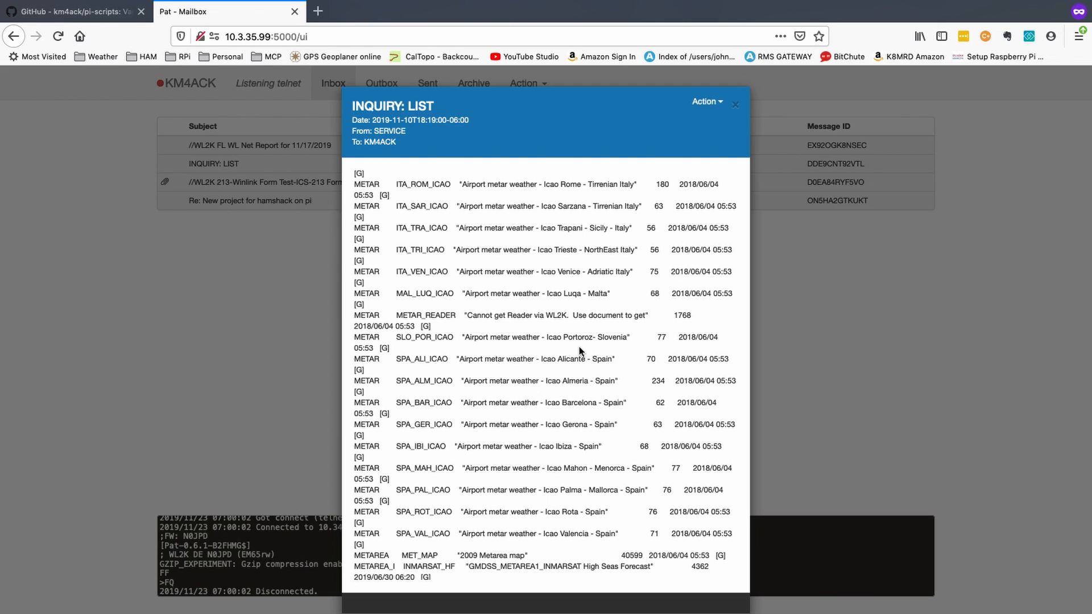
mouse_move(736, 116)
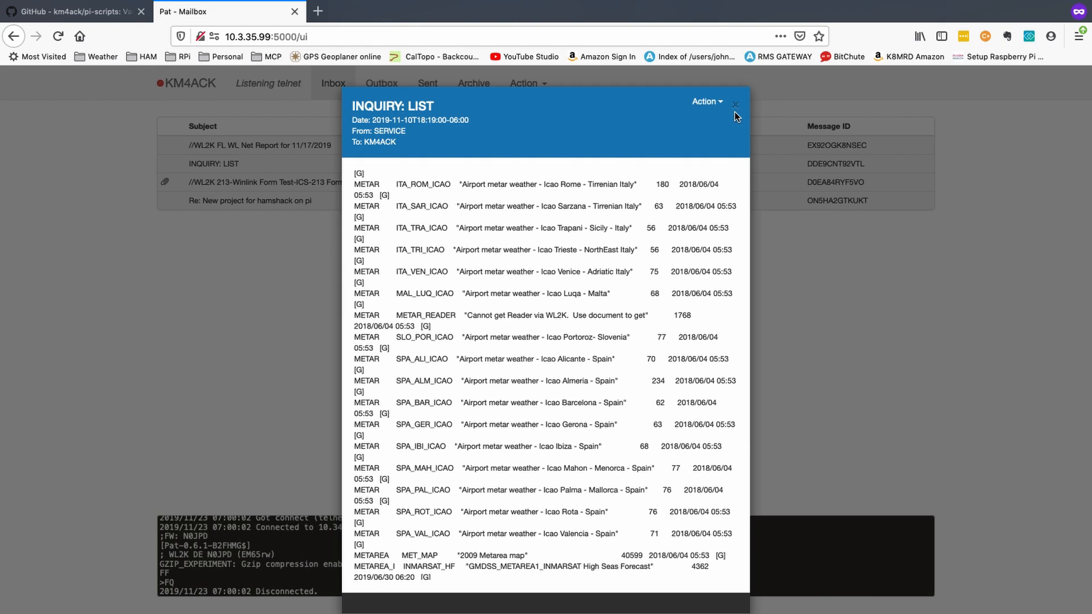
left_click(735, 105)
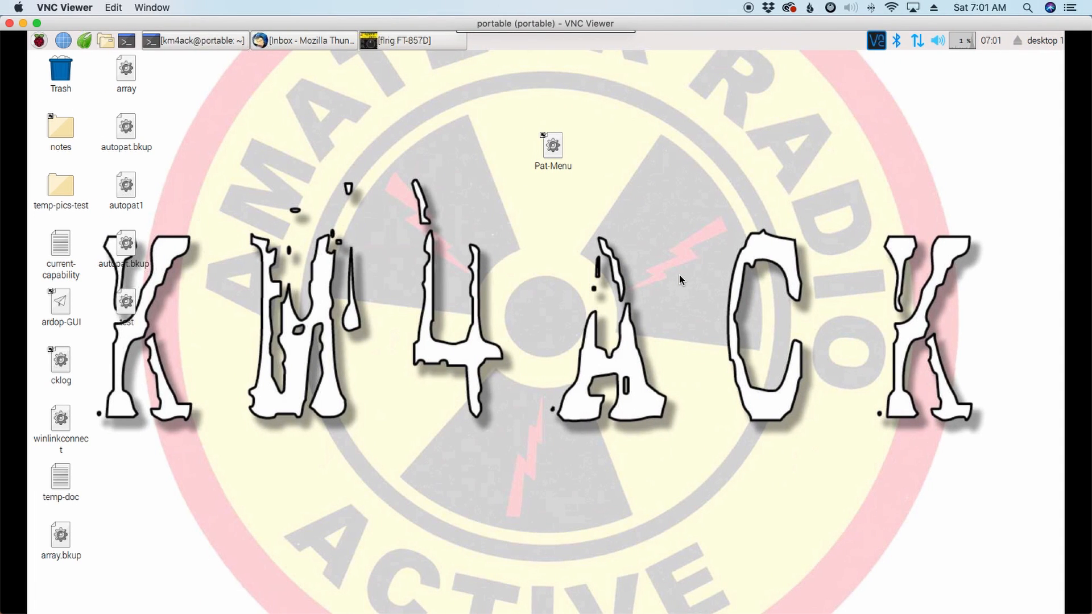
Step: In the terminal, cd into Downloads and wget the km4ack pi-scripts catalog file
left_click(194, 41)
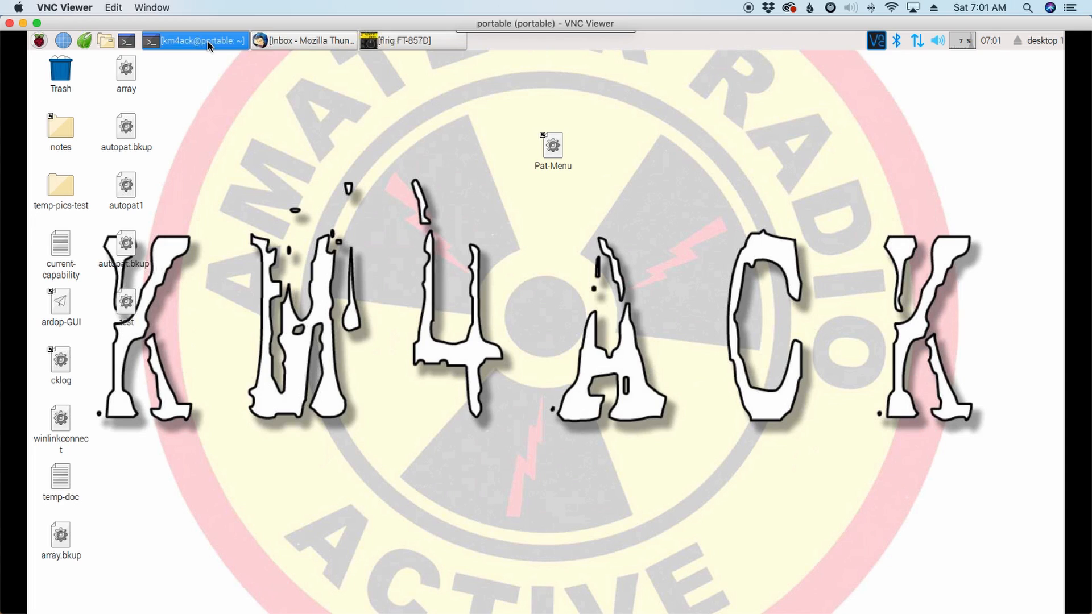
left_click(193, 40)
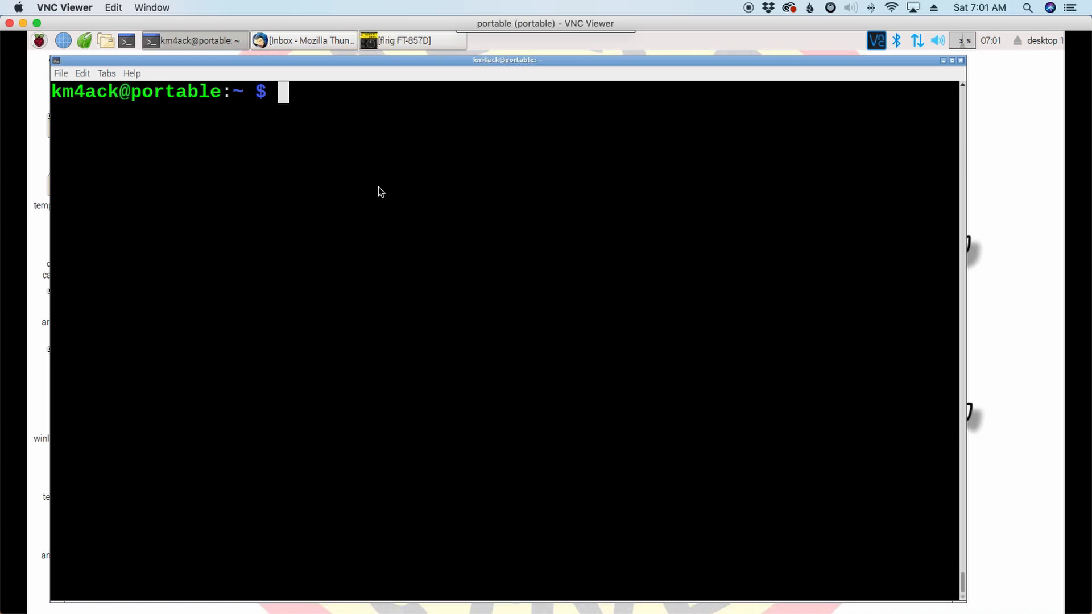
type("cd Downloads/")
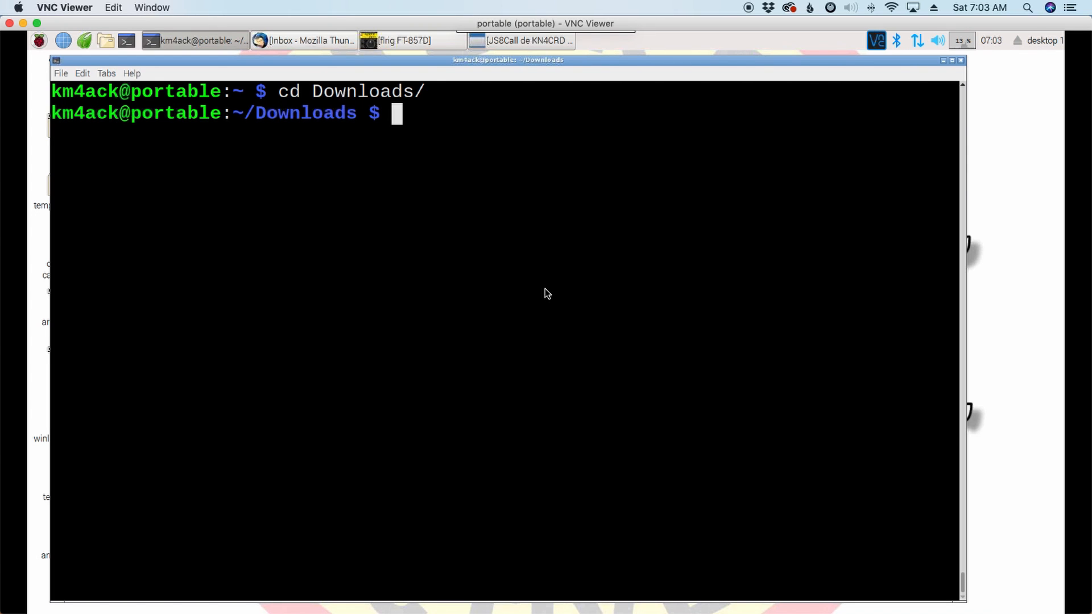
type("wget https://raw.githubusercontent.com/km4ack/pi-scripts/master/catalog")
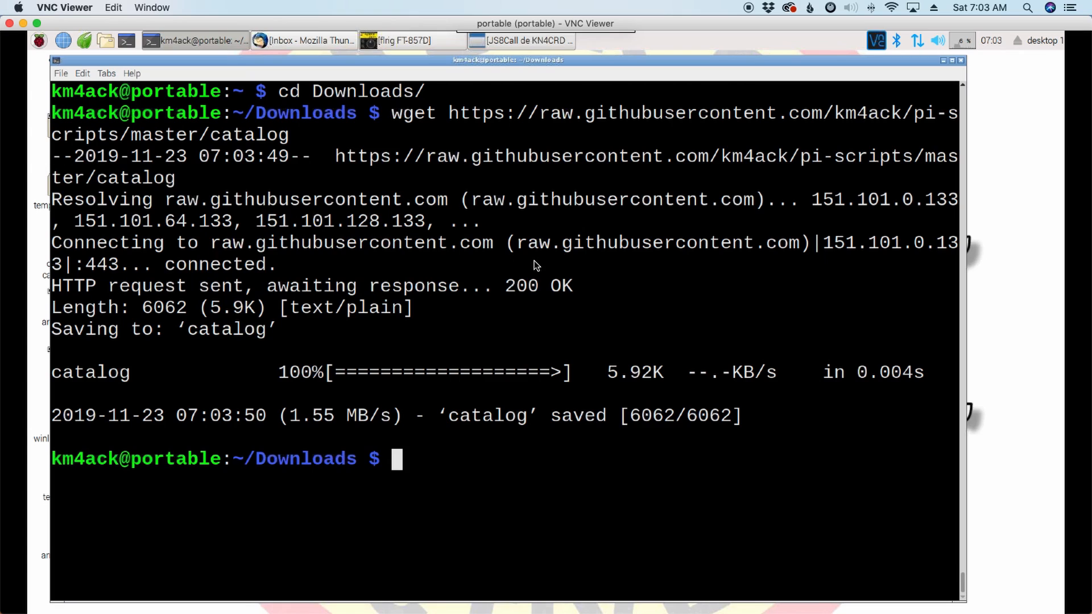
Step: Make the catalog script executable with chmod +x and clear the screen
type("ch")
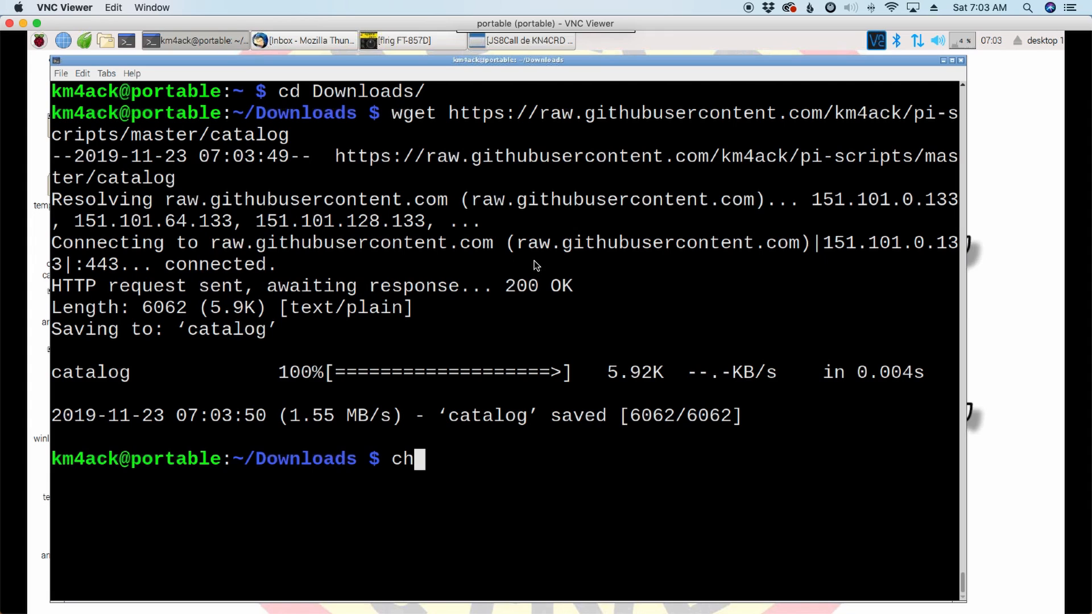
type("mod +")
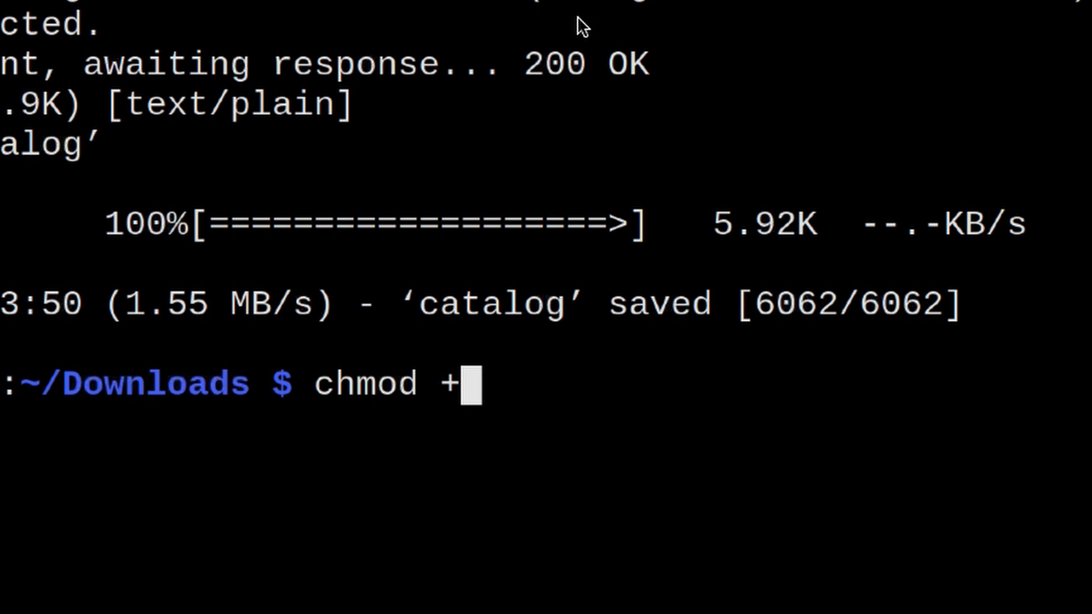
type("x catalog")
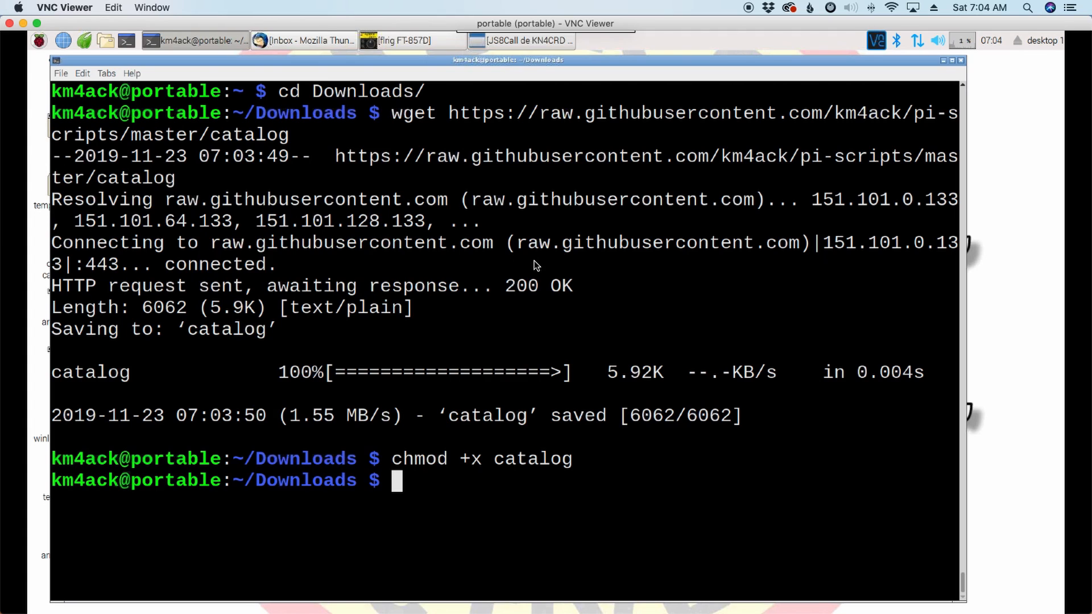
type("clear")
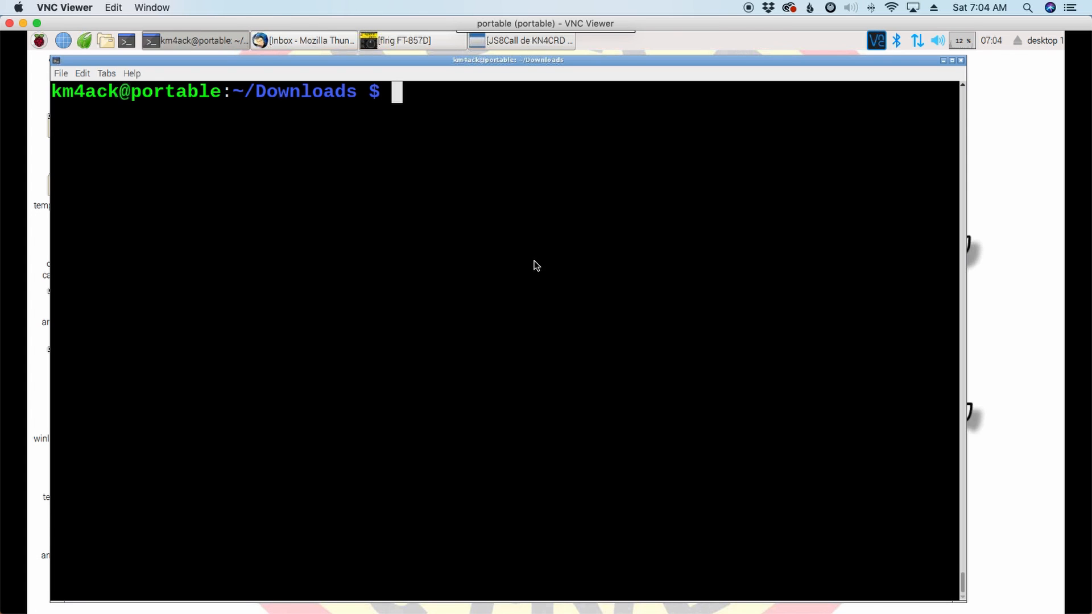
Step: Launch ./catalog to reach the Winlink Catalog Script menu
type("./ca")
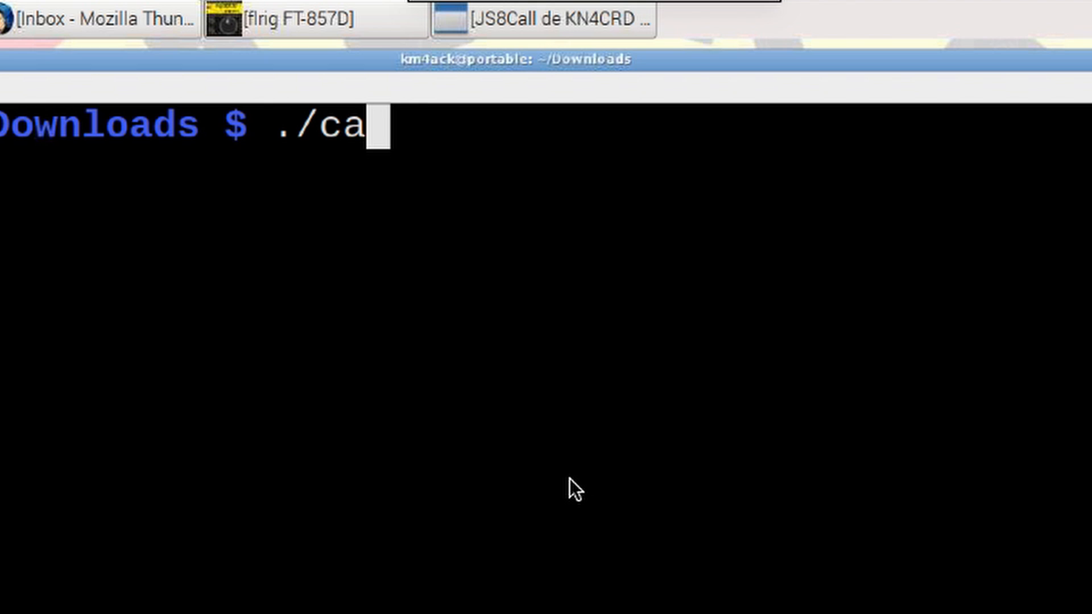
type("talog")
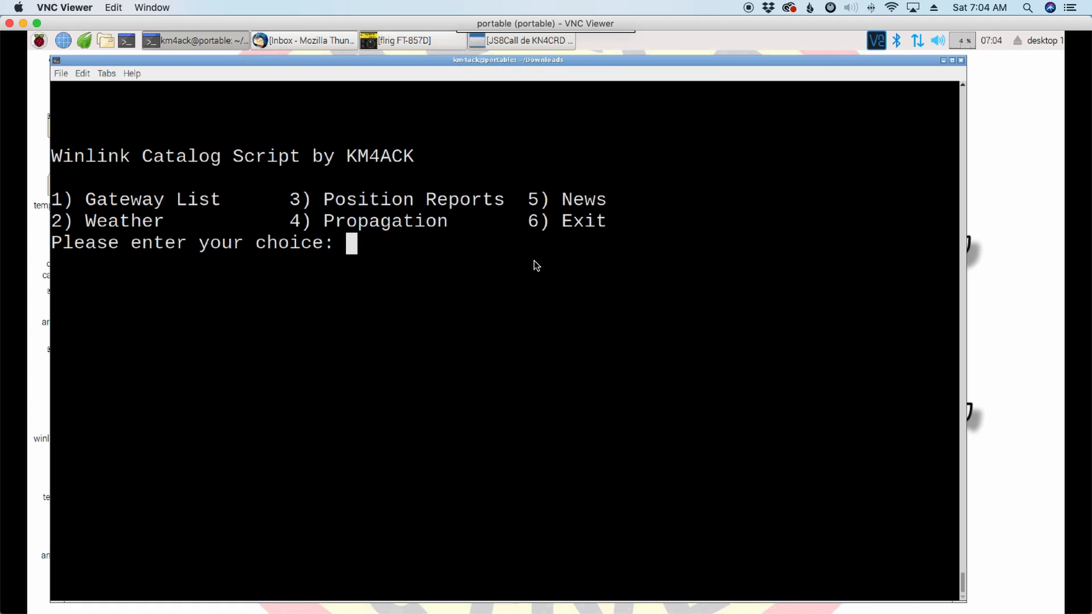
Step: Enter 1 for Gateway List, 3 back to Main Menu, then 2 for Weather
type("1")
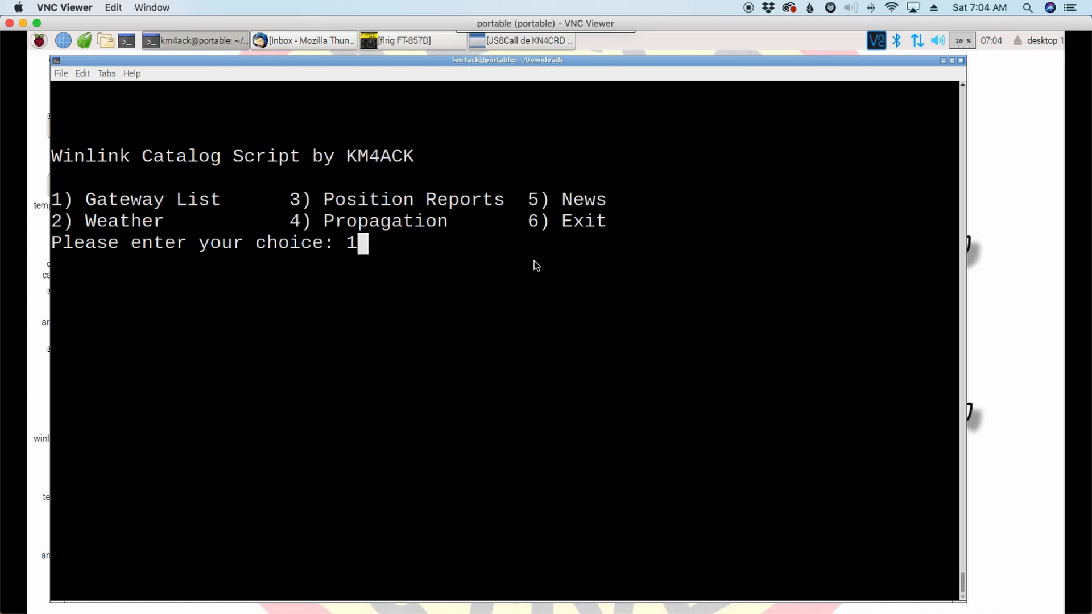
key("Return")
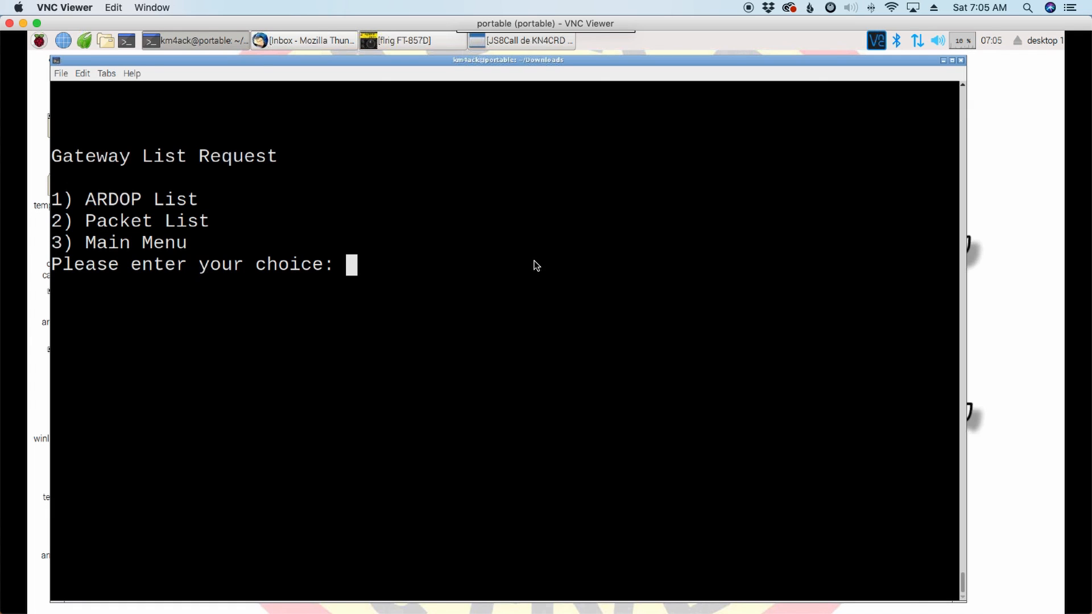
type("3")
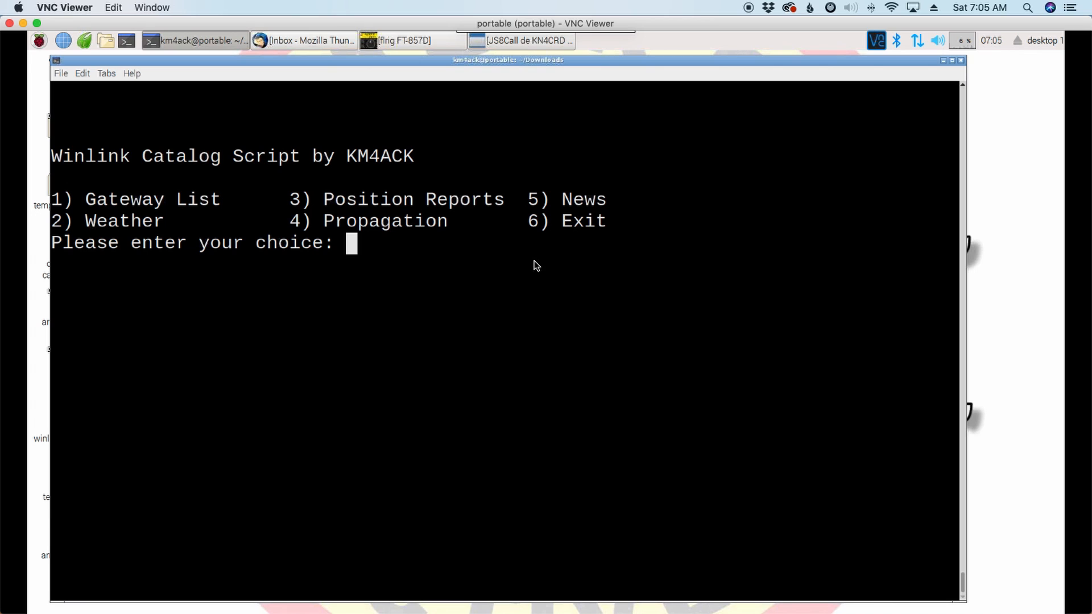
type("2")
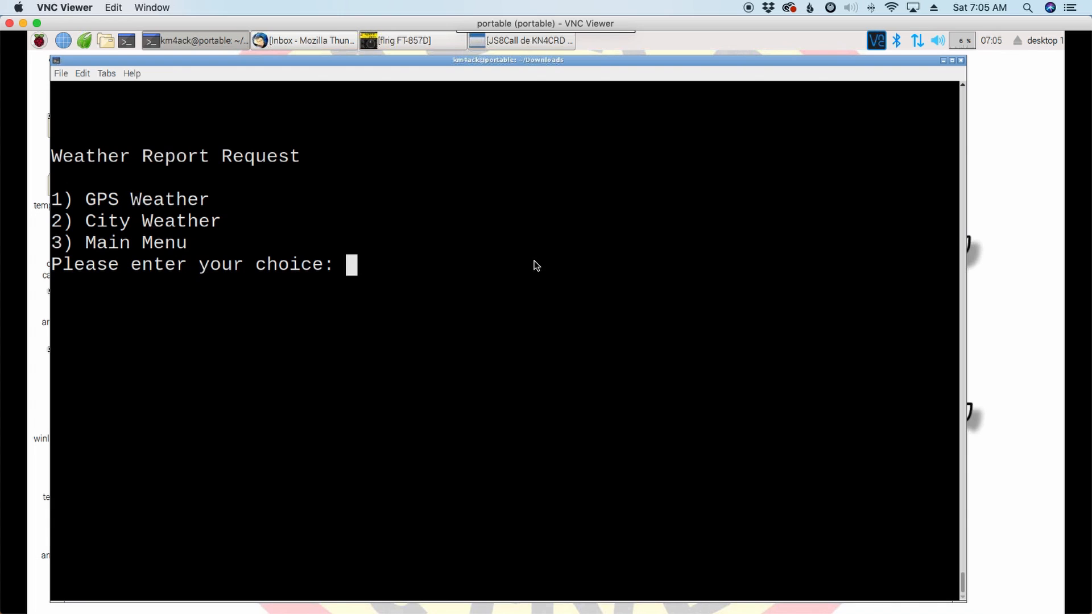
Step: Choose 2 for City Weather and continue to the area ID table
type("2")
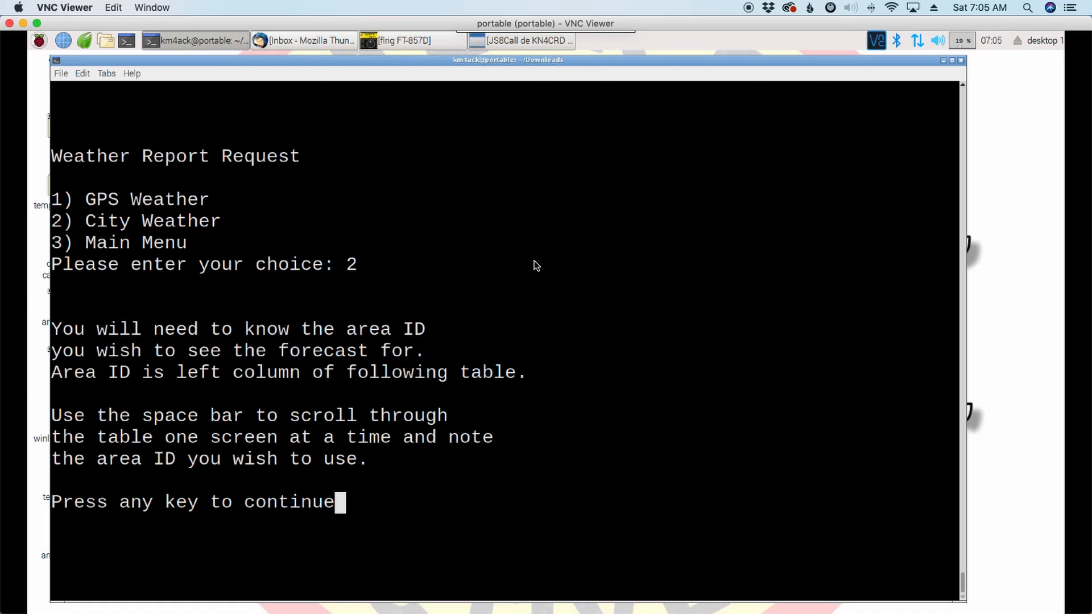
mouse_move(424, 340)
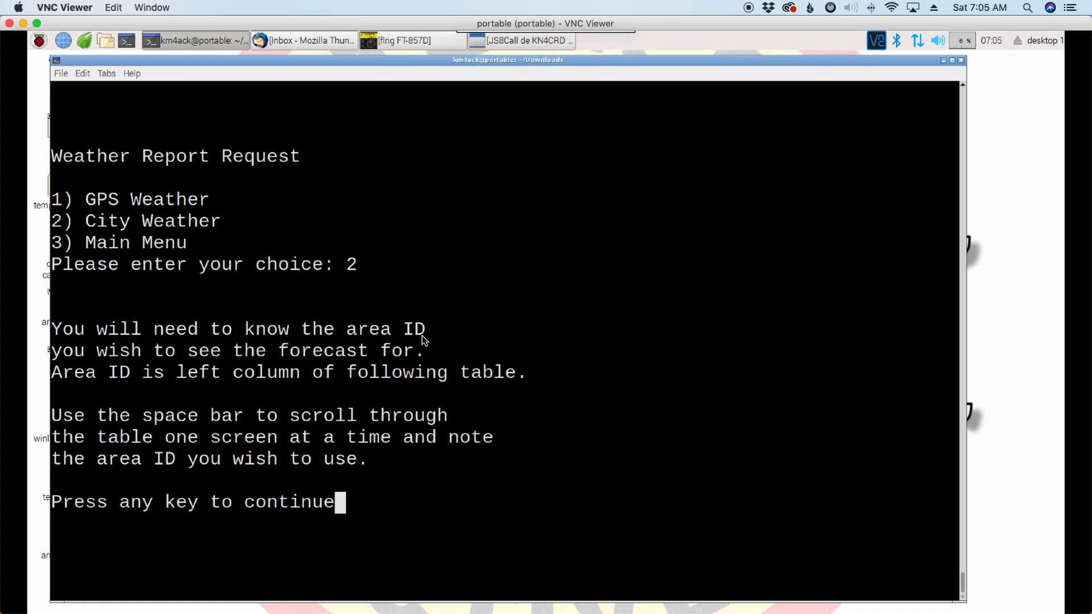
double_click(387, 329)
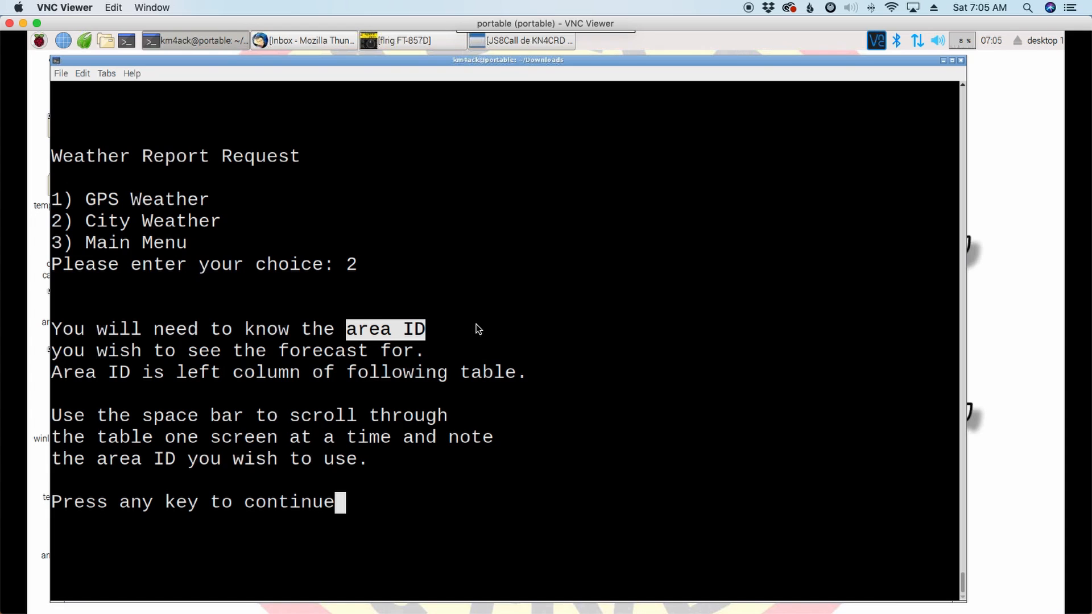
key("space")
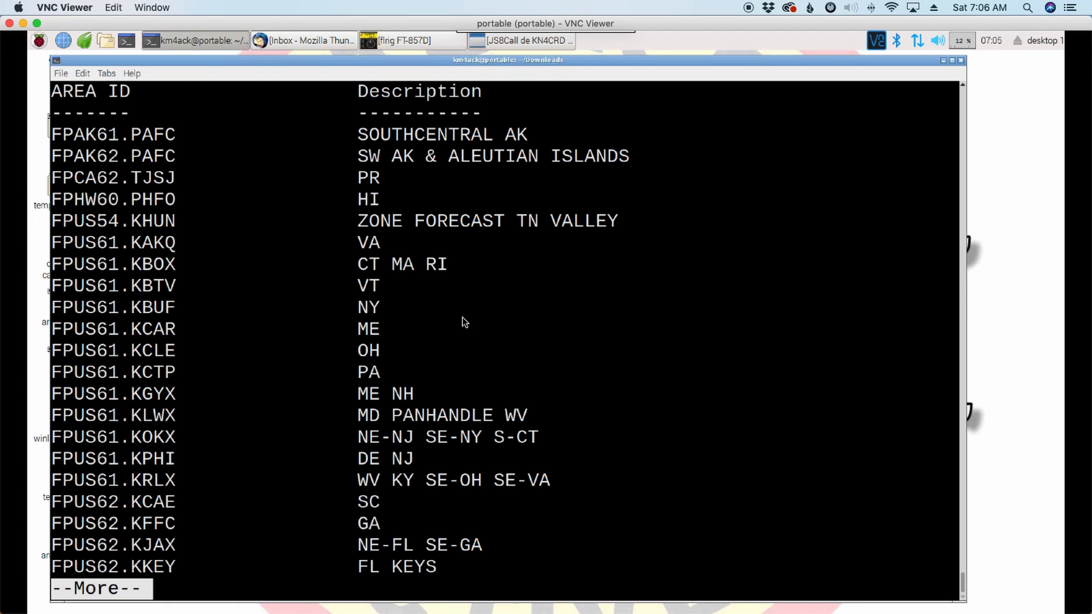
mouse_move(352, 360)
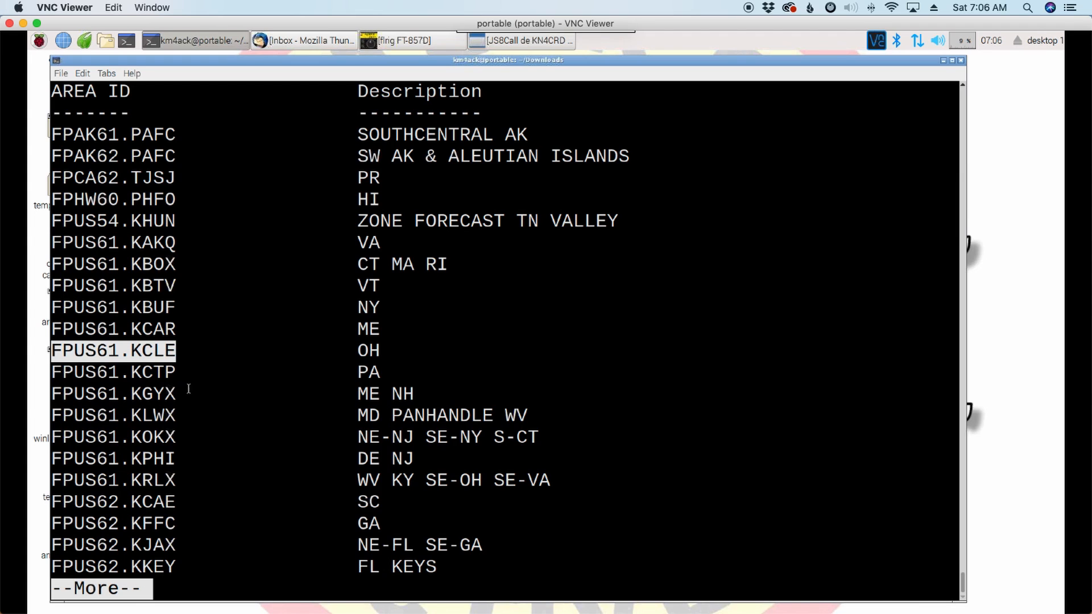
mouse_move(203, 368)
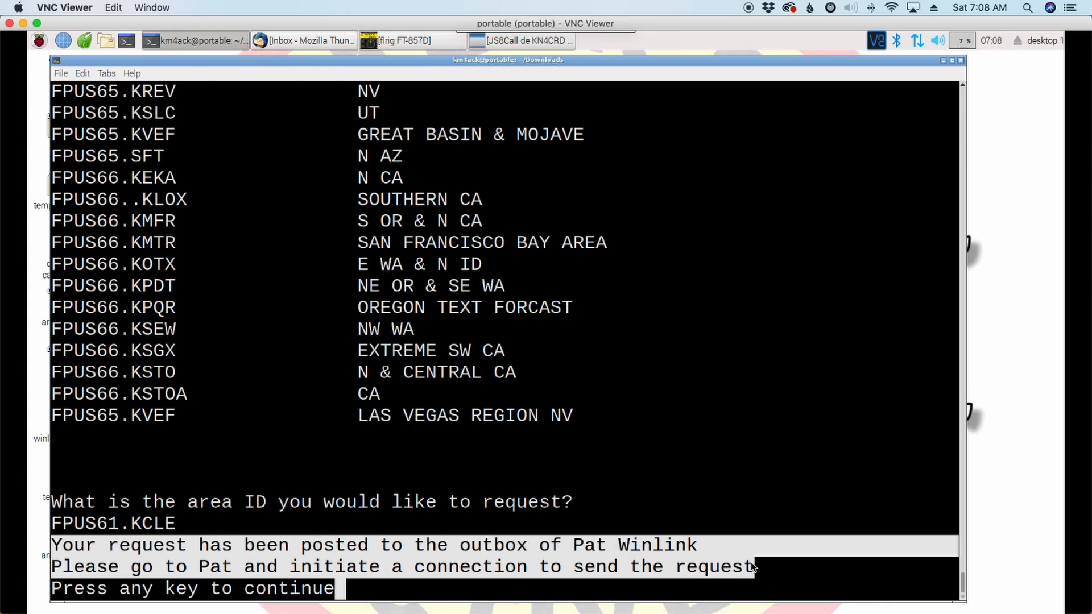
Step: Acknowledge the posted FPUS61.KCLE request so the script exits
key("enter")
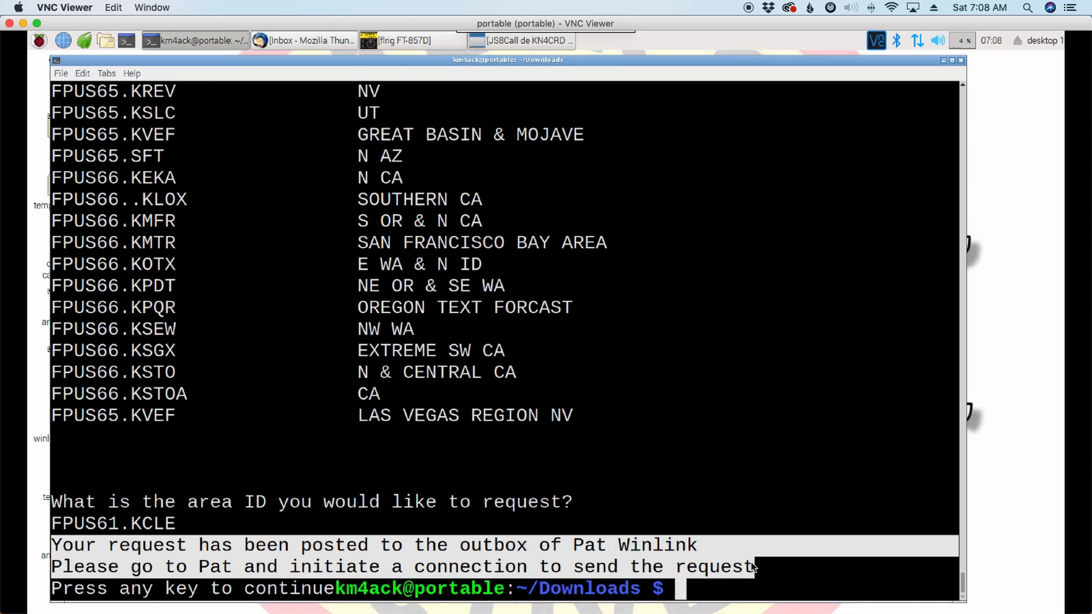
Step: Relaunch ./catalog at the shell prompt
type("./catalog")
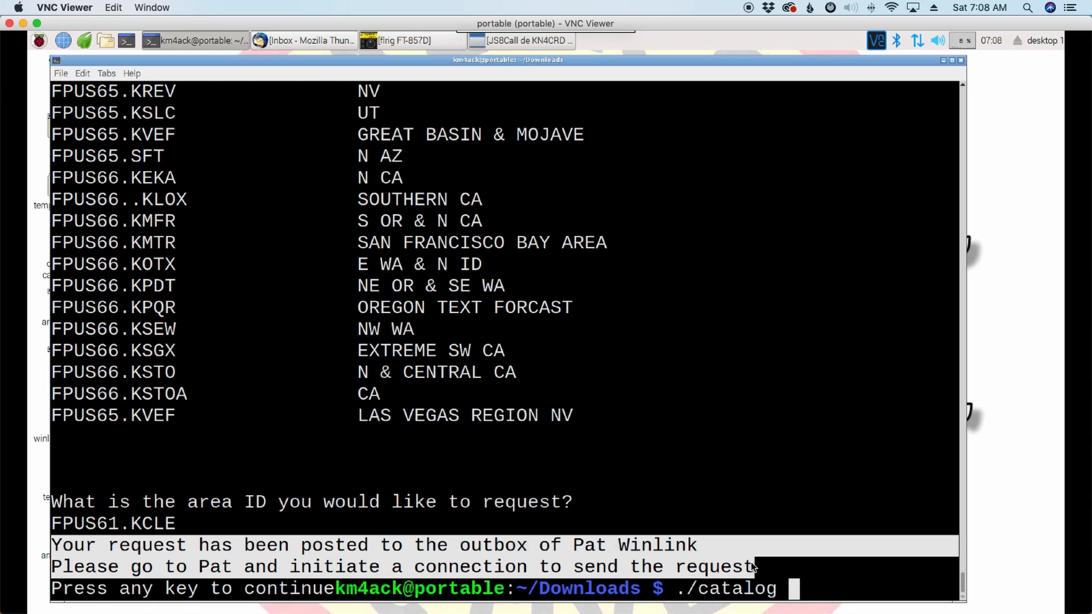
key("Return")
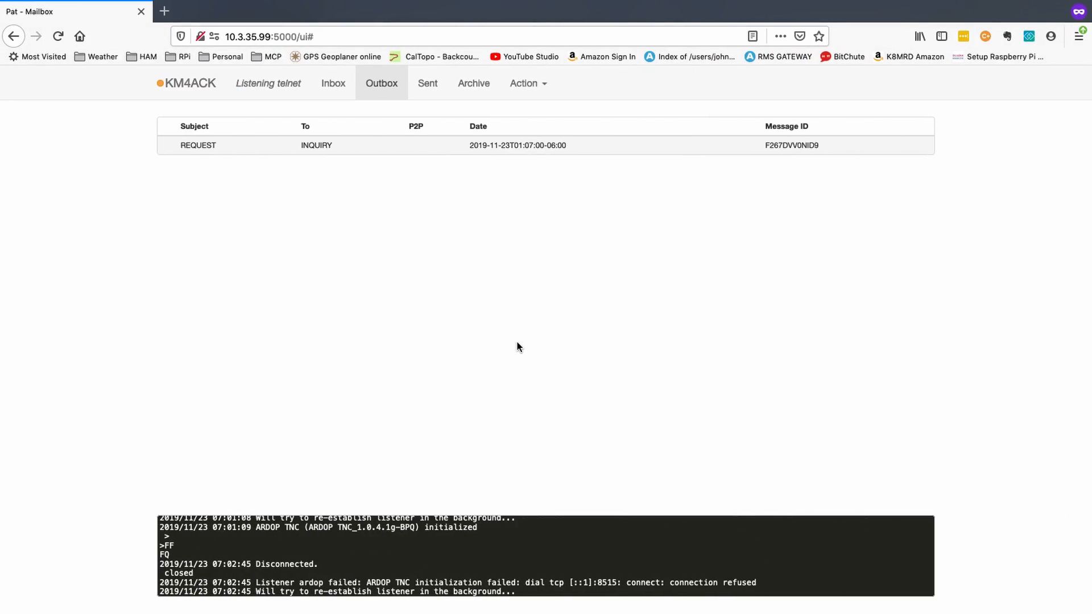
mouse_move(355, 192)
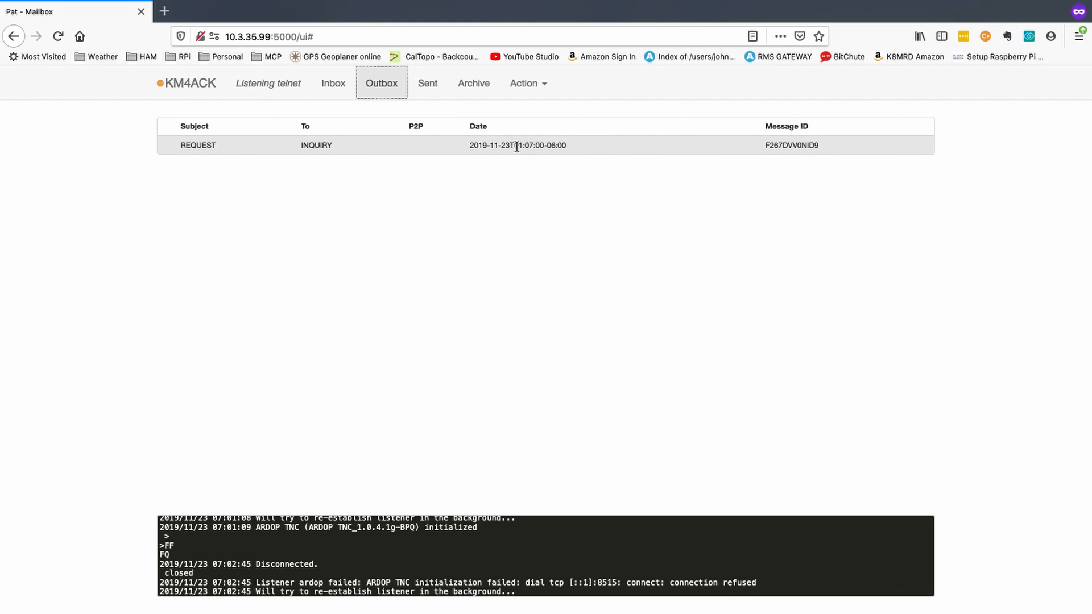
Step: View the REQUEST message in the Outbox, then connect via telnet to Winlink CMS to send it
left_click(198, 144)
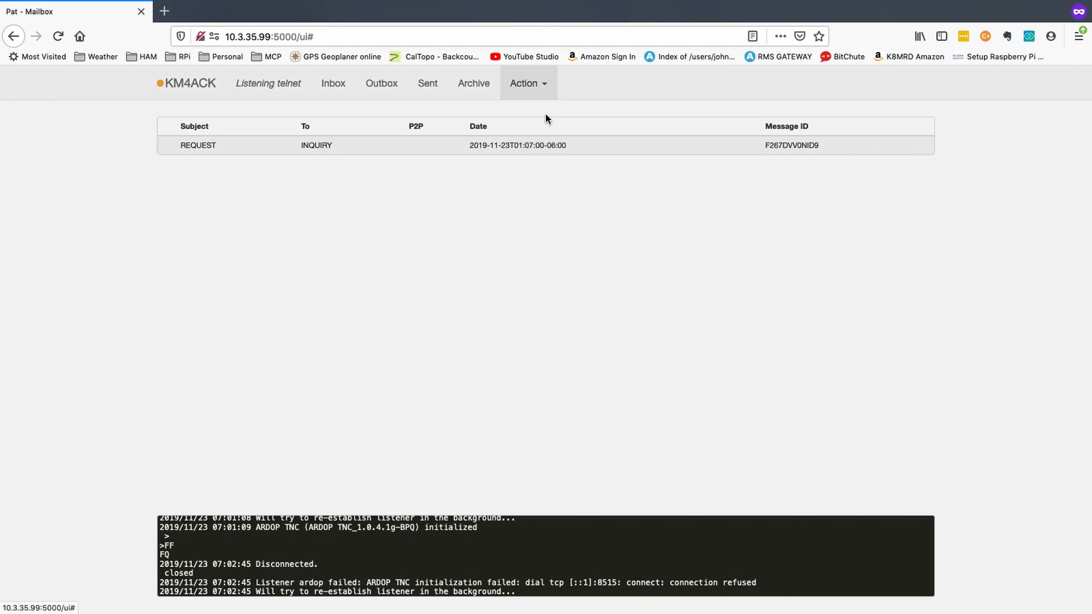
left_click(523, 83)
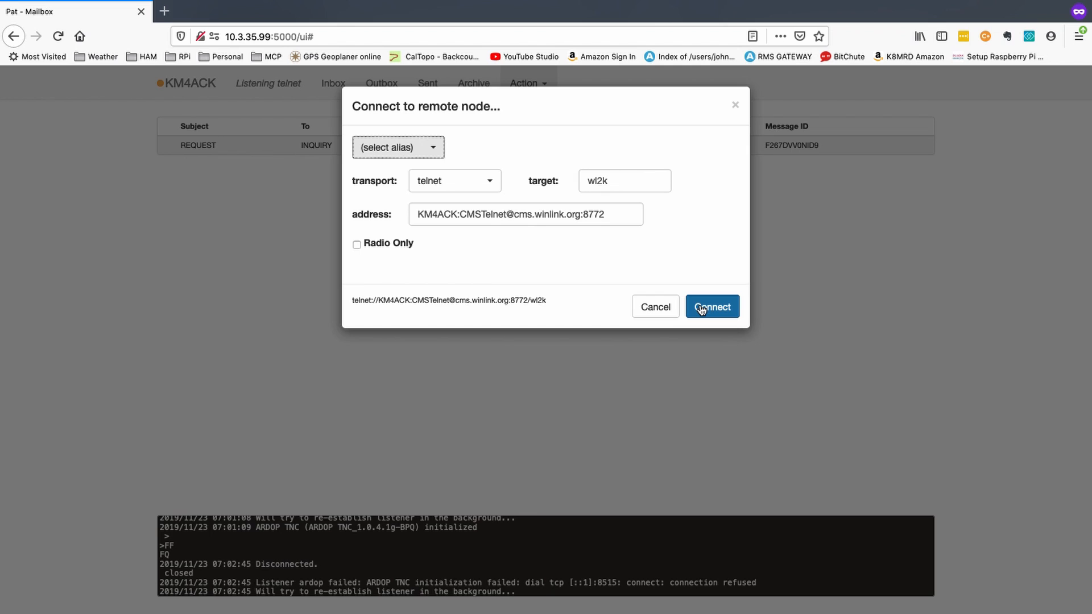
left_click(712, 306)
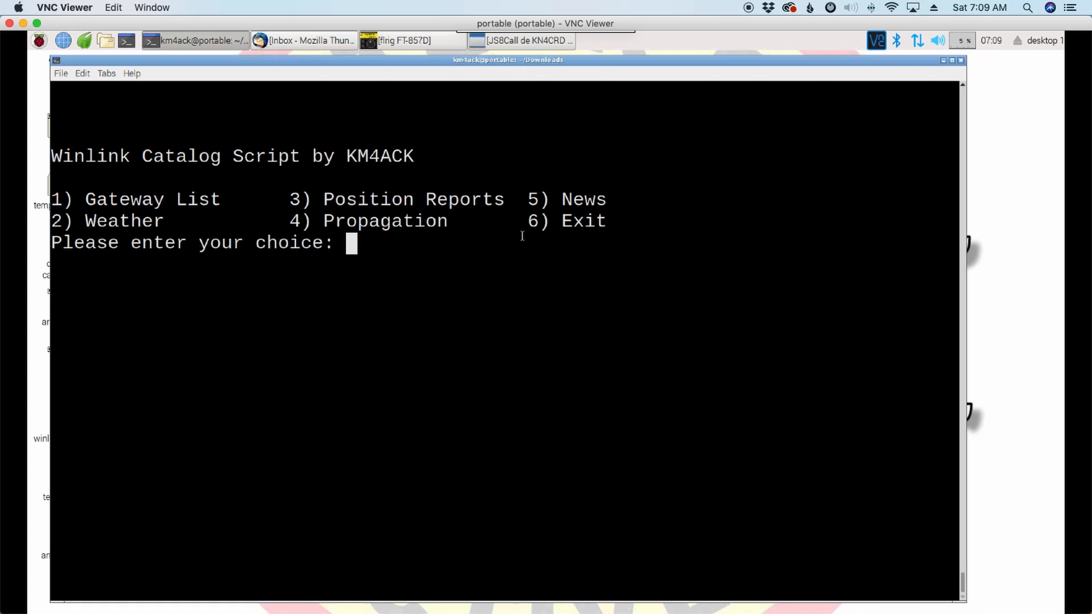
mouse_move(515, 274)
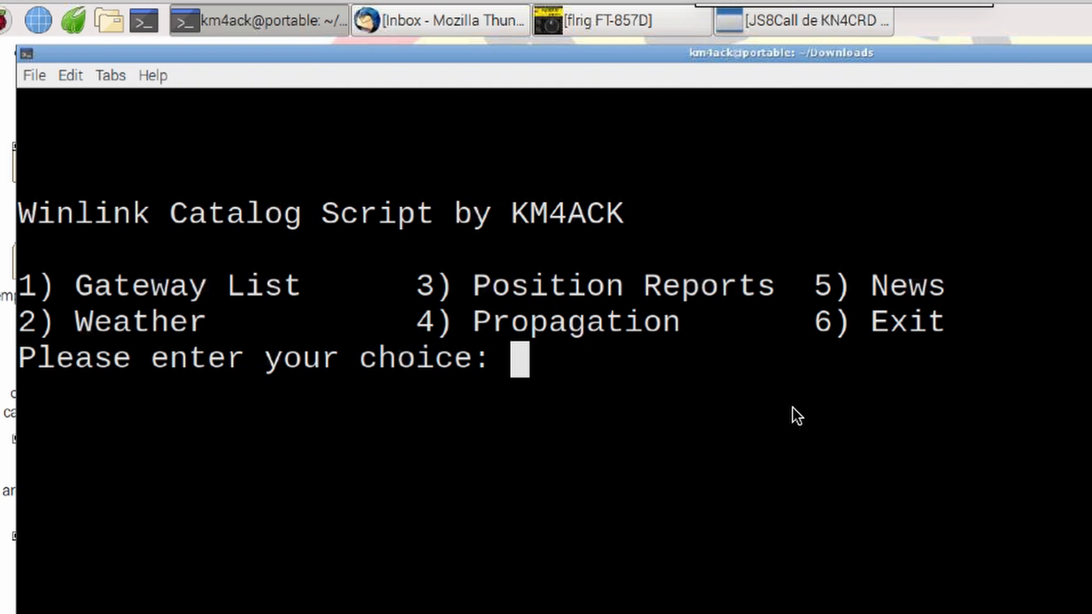
Step: Enter 3 for Position Reports at the catalog main menu
type("3")
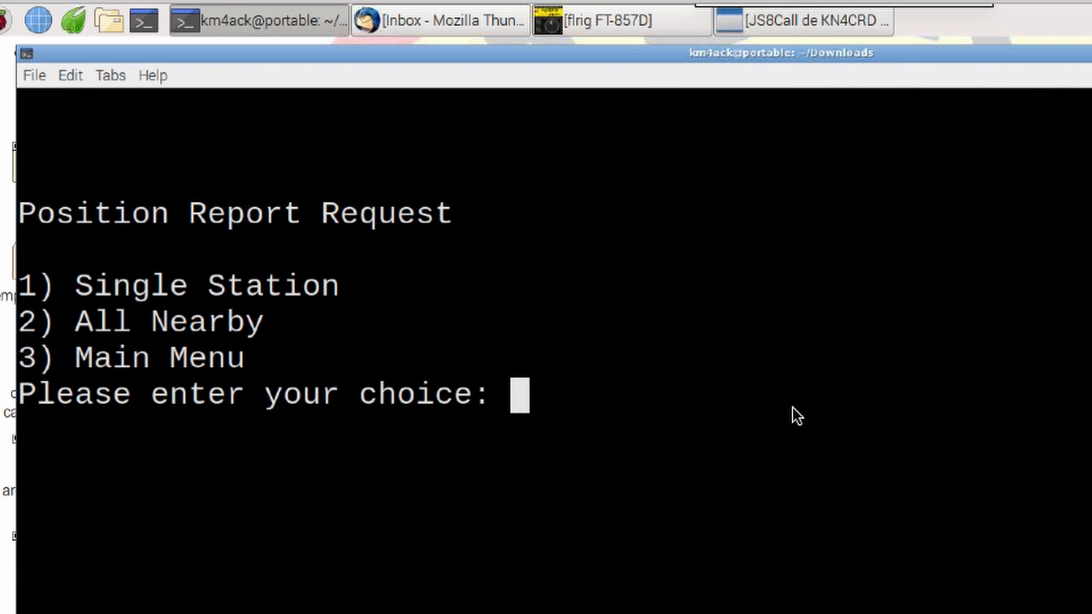
mouse_move(270, 335)
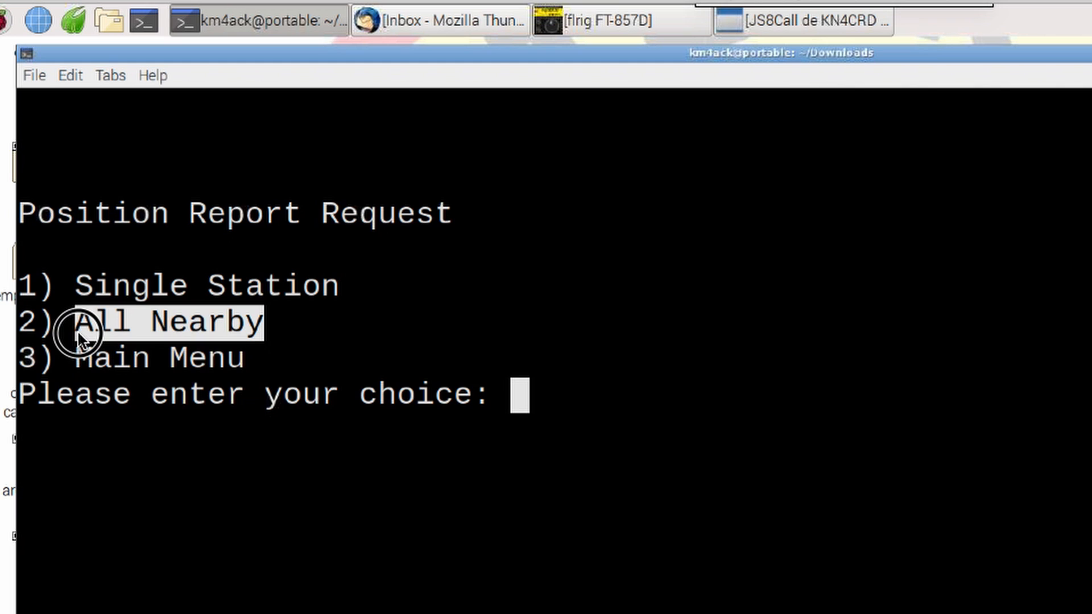
mouse_move(157, 331)
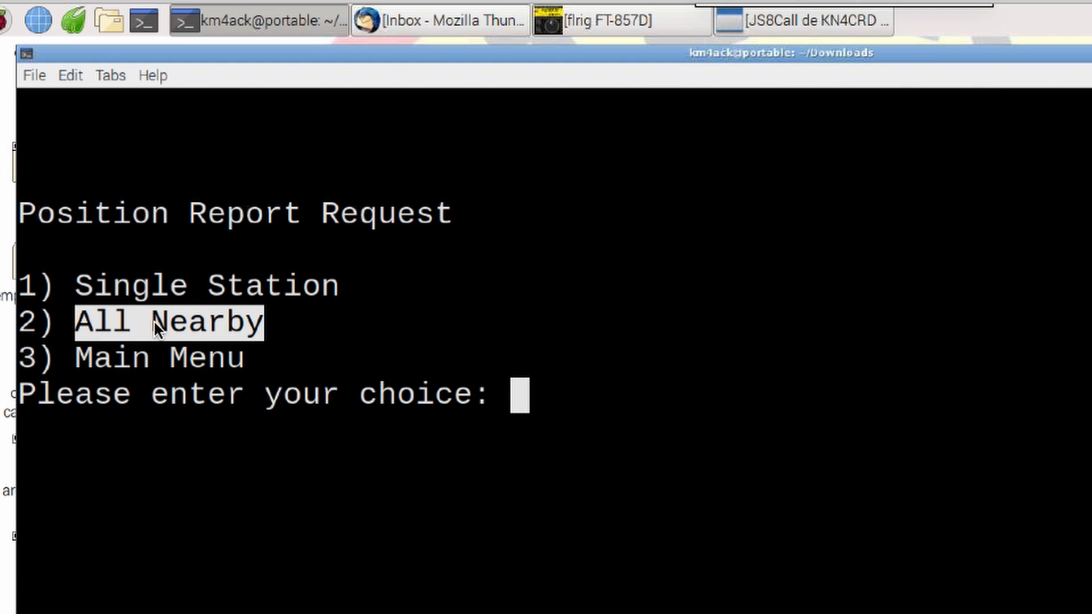
mouse_move(357, 305)
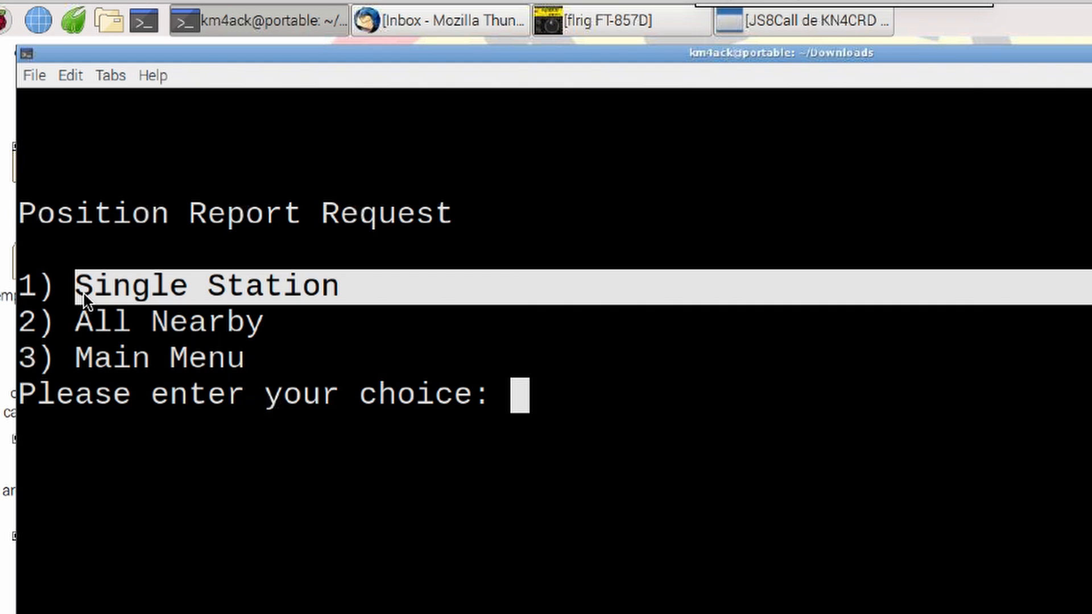
mouse_move(581, 428)
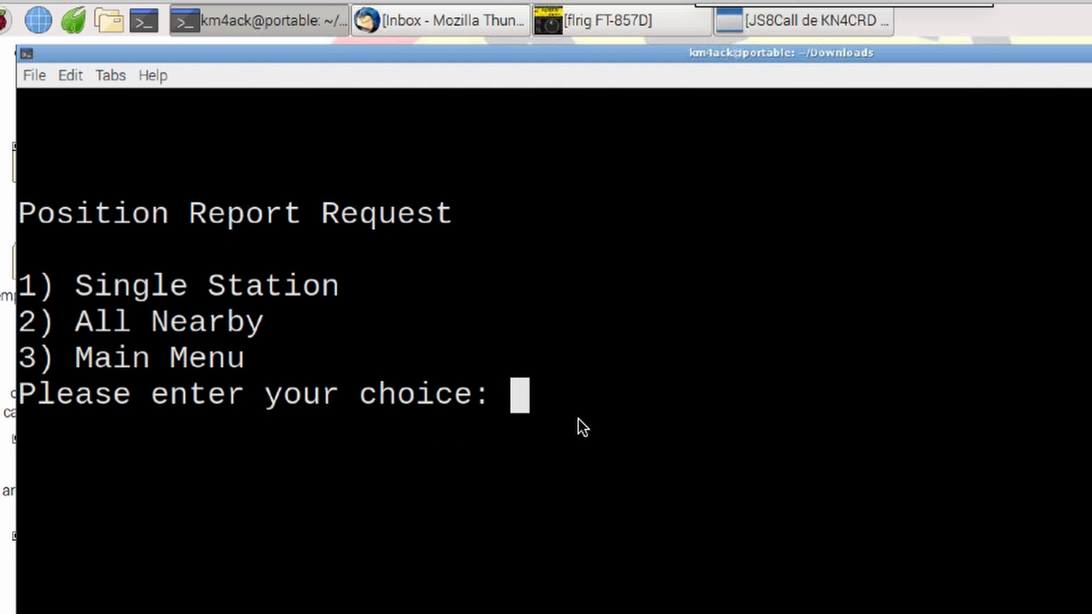
Step: Enter 3 to return from Position Report Request to the main menu
type("3")
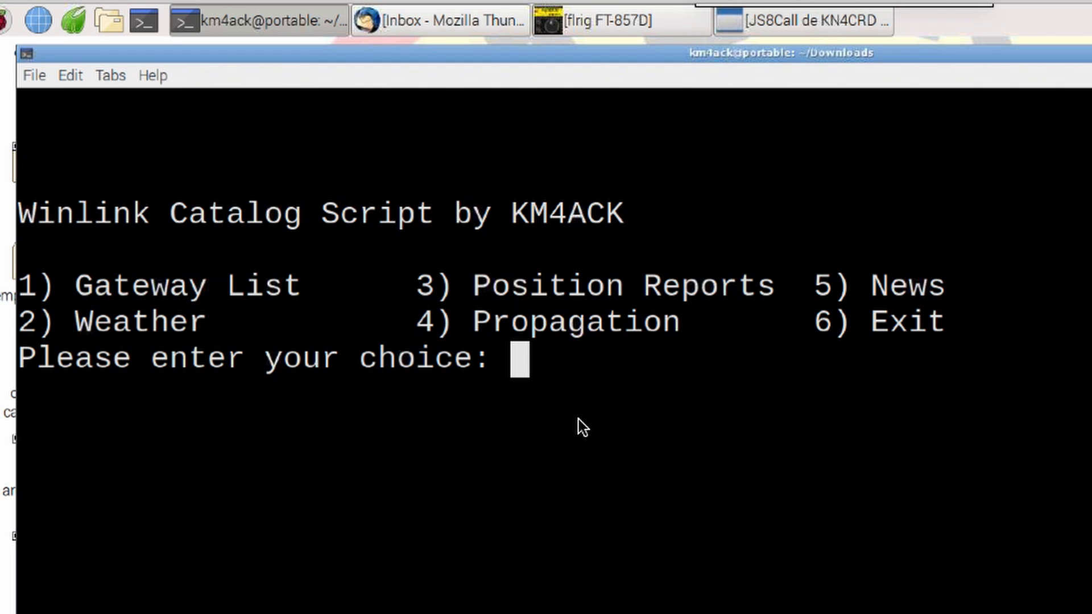
mouse_move(604, 324)
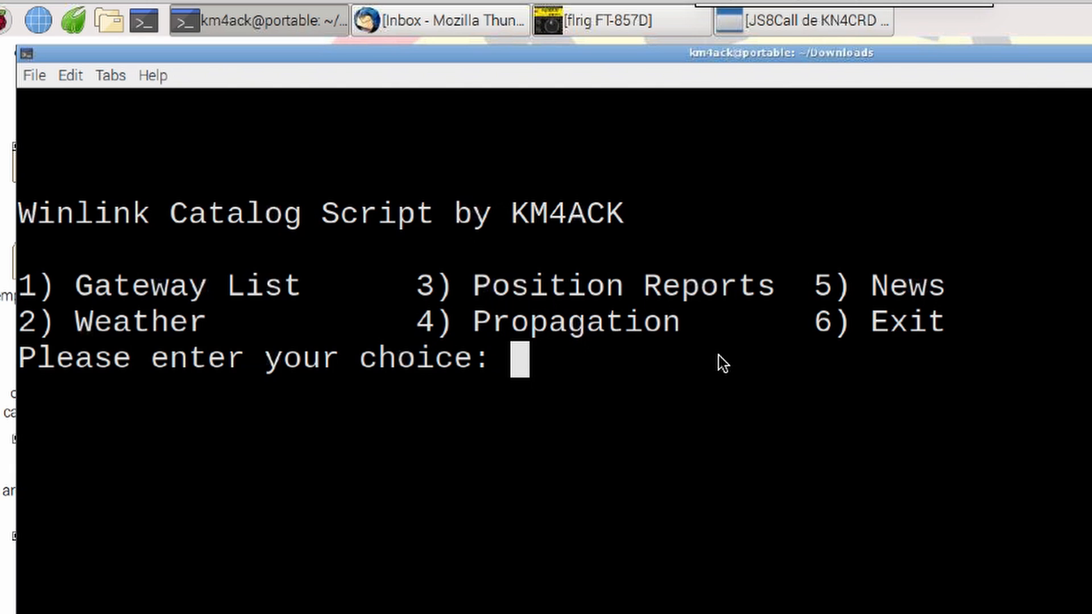
Step: Enter 5 at the catalog script main menu to select the News section
type("5")
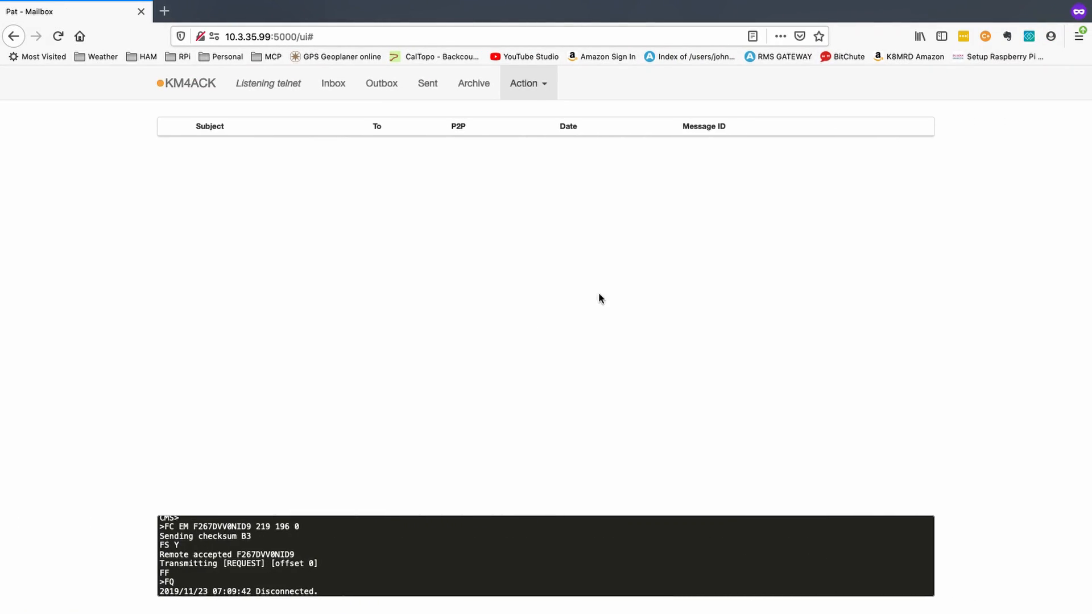
Step: Connect to the Winlink server via telnet and download the incoming forecast reply
left_click(523, 83)
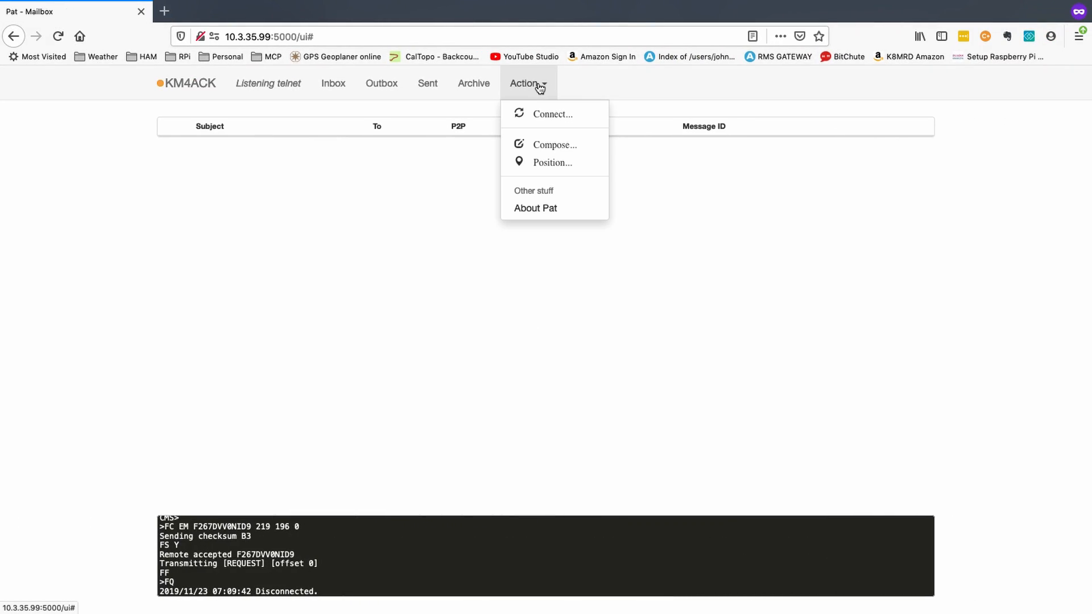
left_click(553, 114)
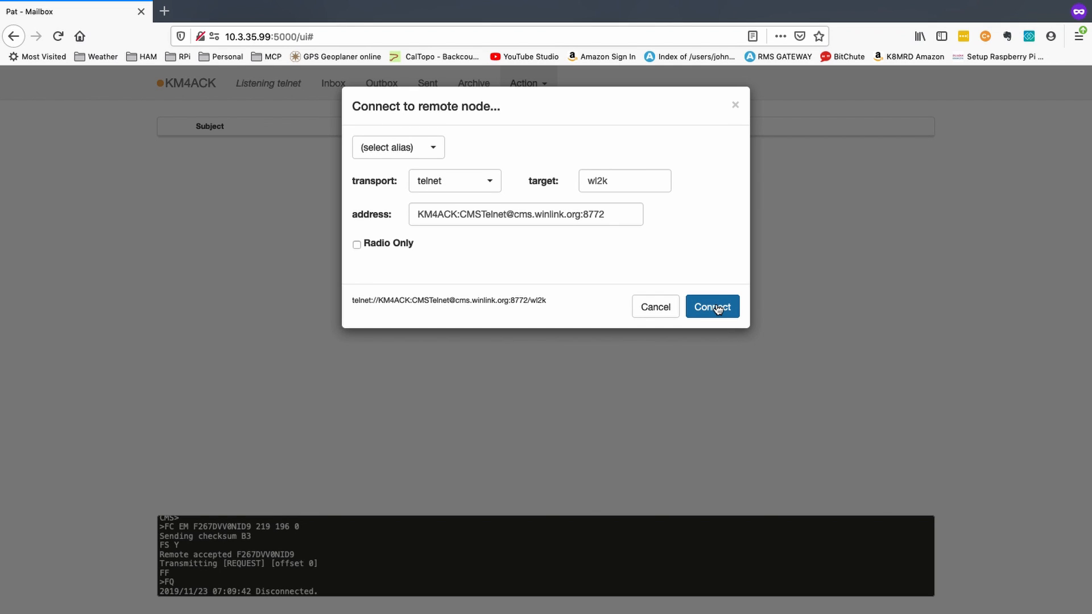
left_click(711, 306)
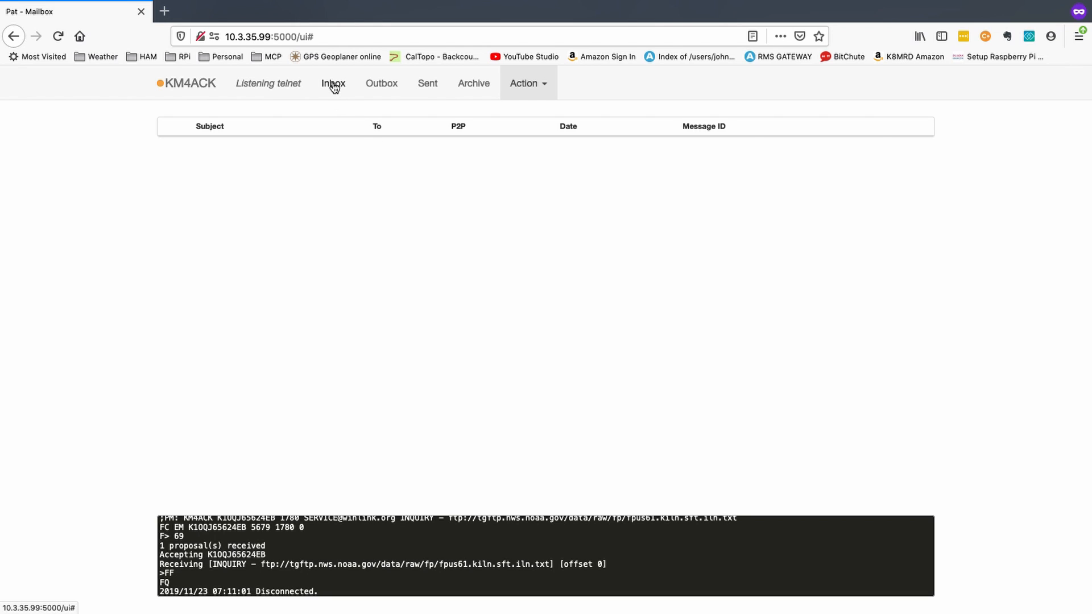
Step: Read the INQUIRY reply's Ohio tabular state forecast in the inbox, scrolling through regional entries
left_click(334, 83)
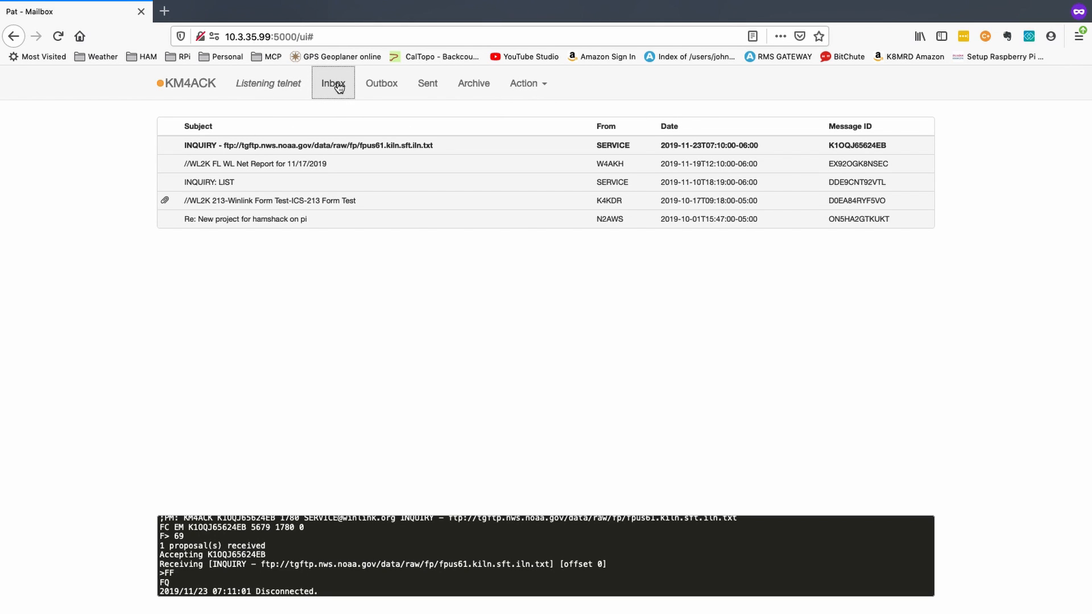
left_click(307, 145)
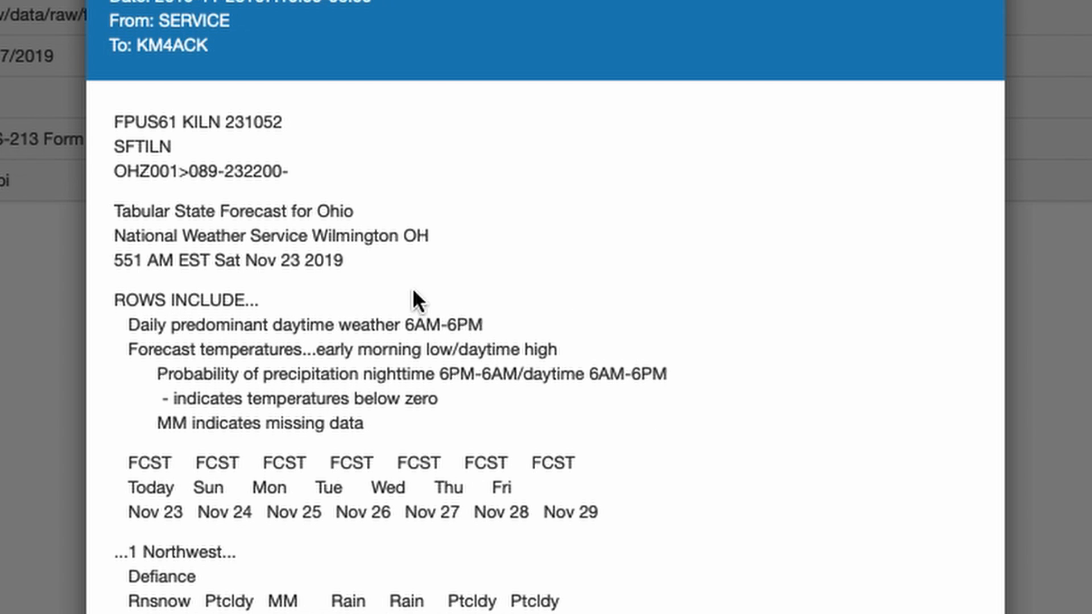
double_click(333, 211)
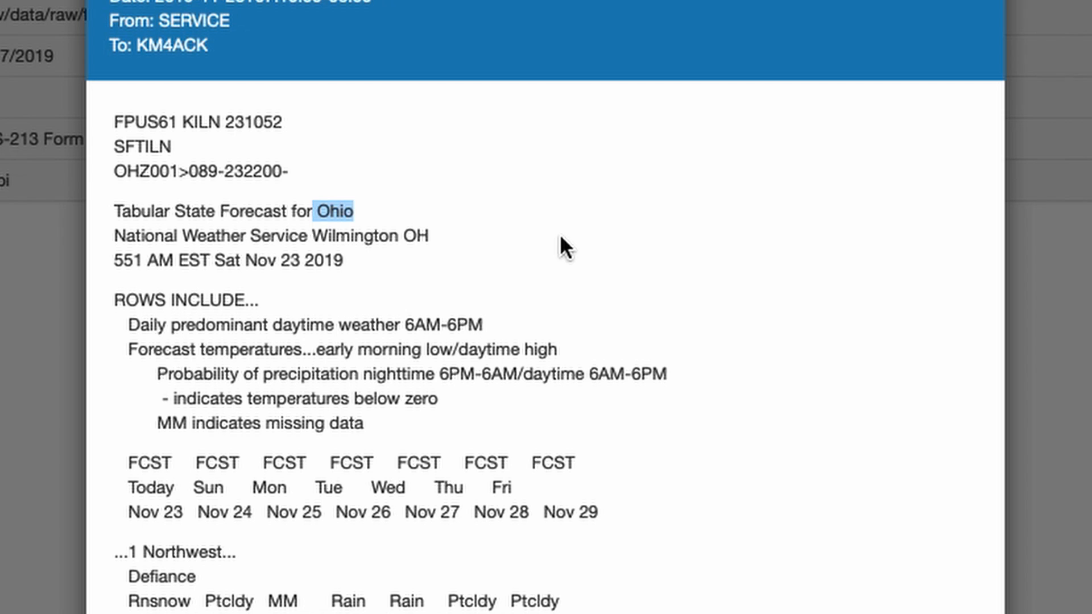
scroll("down", 3)
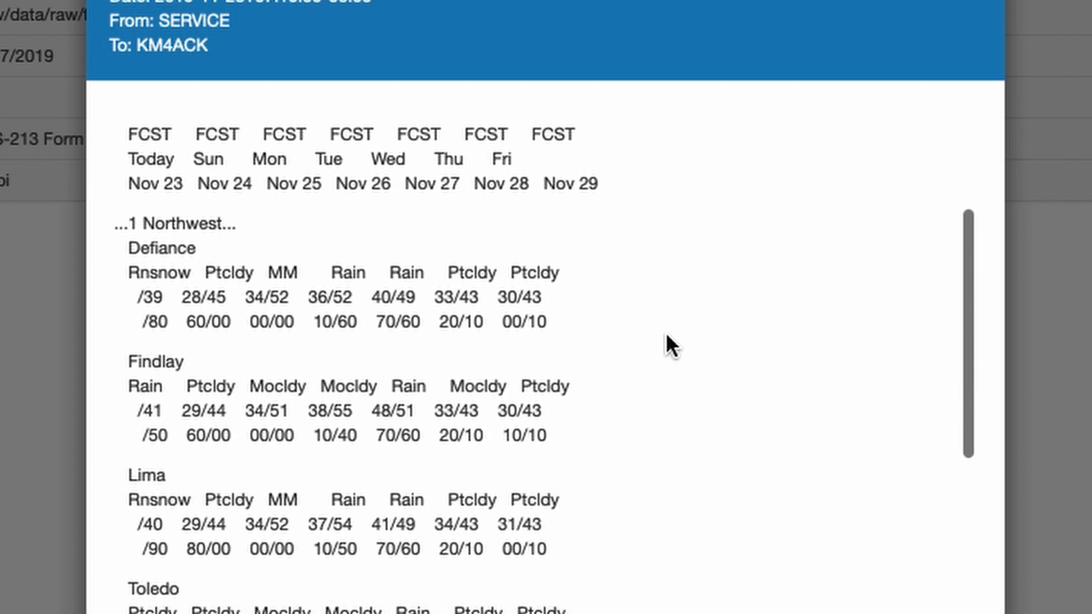
scroll("down", 3)
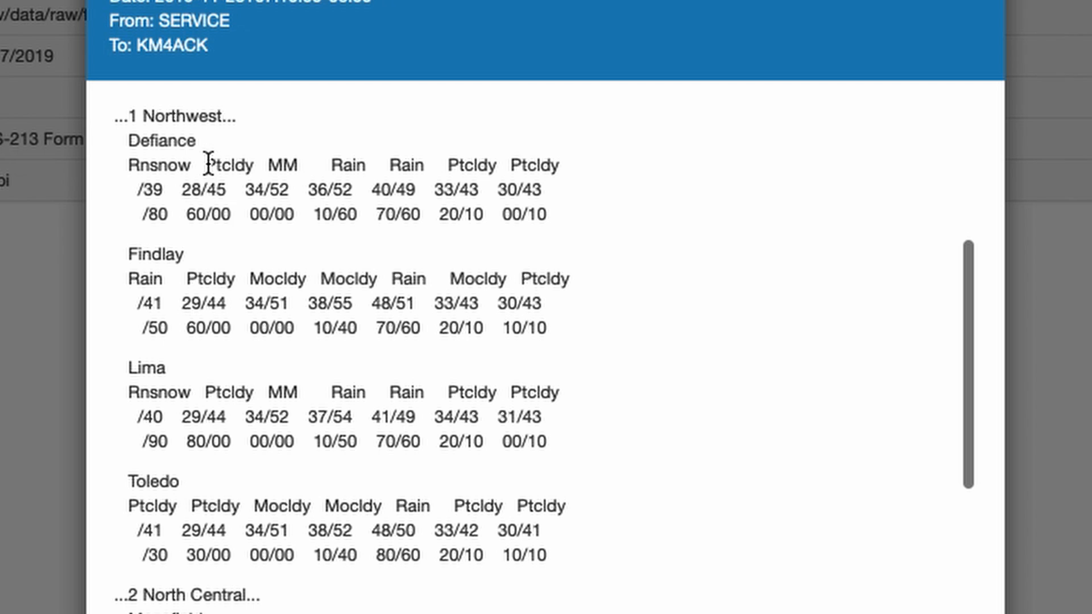
mouse_move(706, 501)
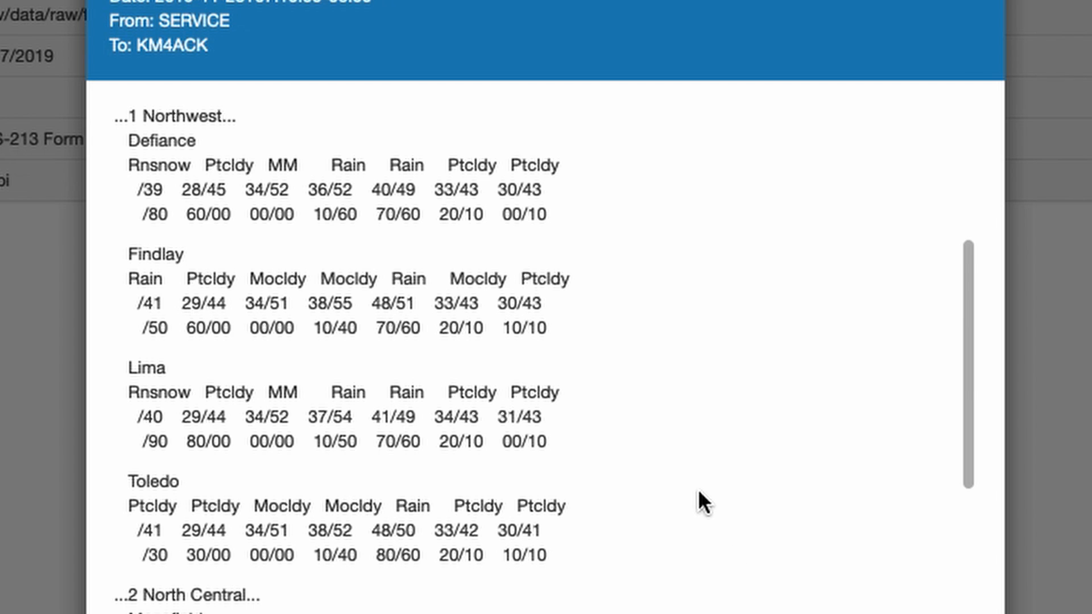
scroll("down", 3)
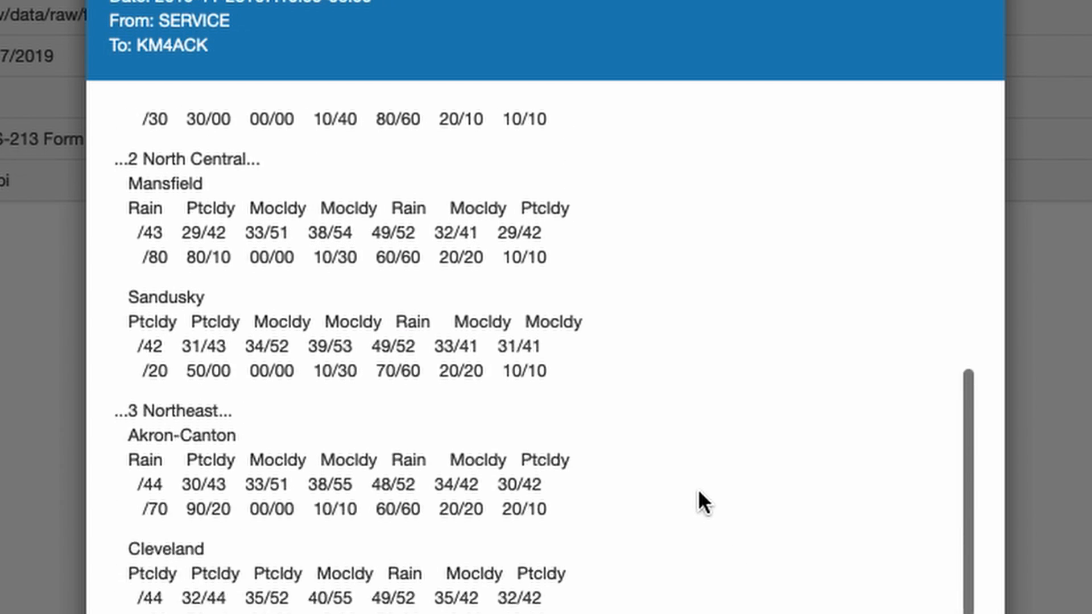